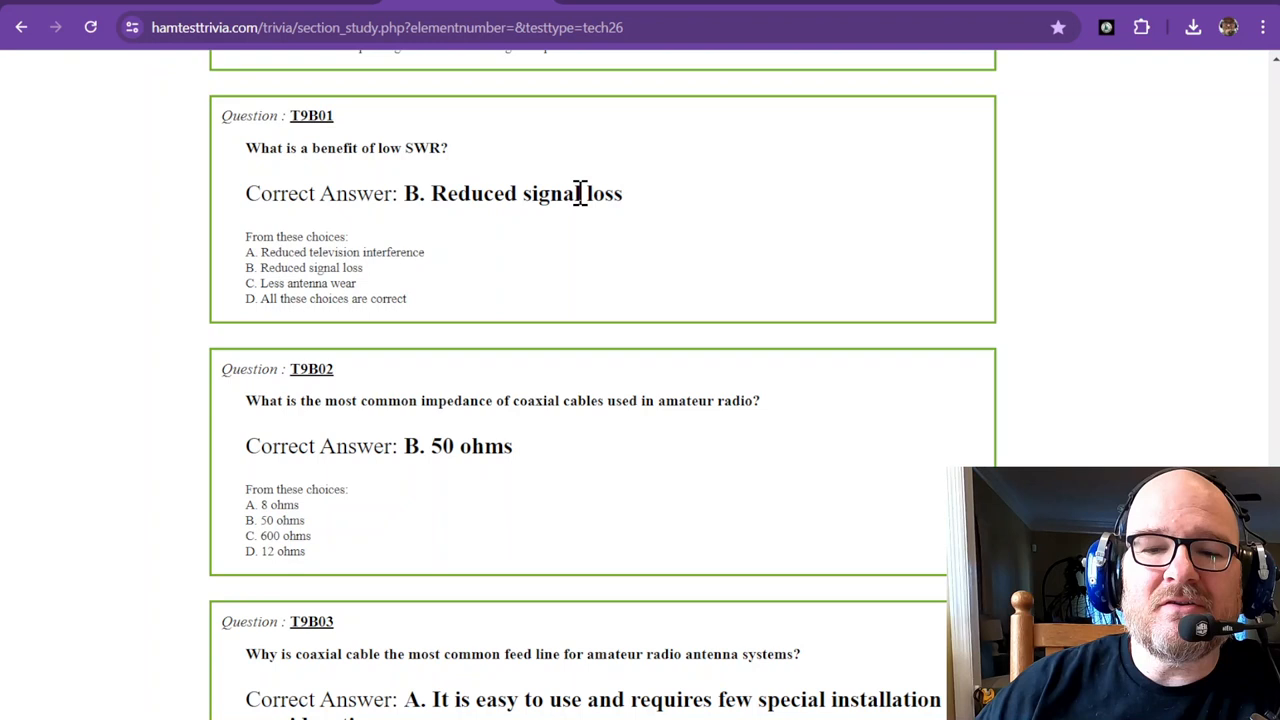
{"action": "scroll", "scroll_direction": "down", "scroll_amount": 3}
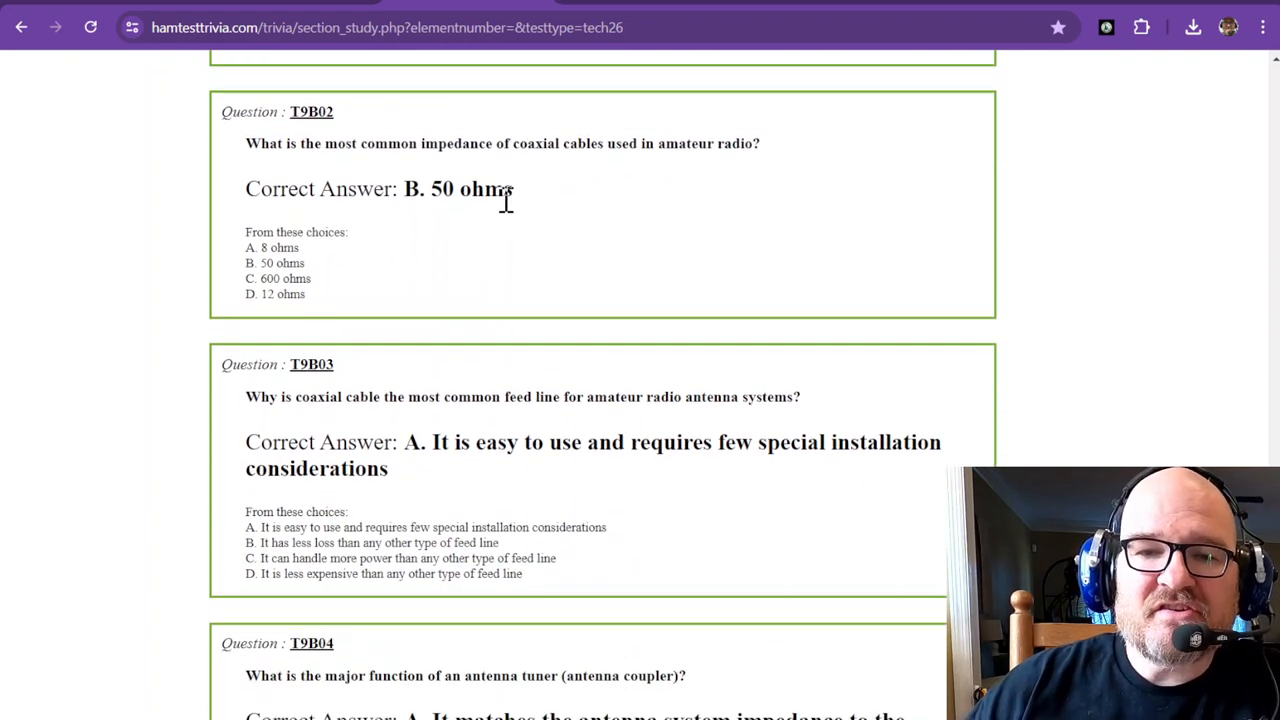
{"action": "mouse_move", "coordinate": [528, 172]}
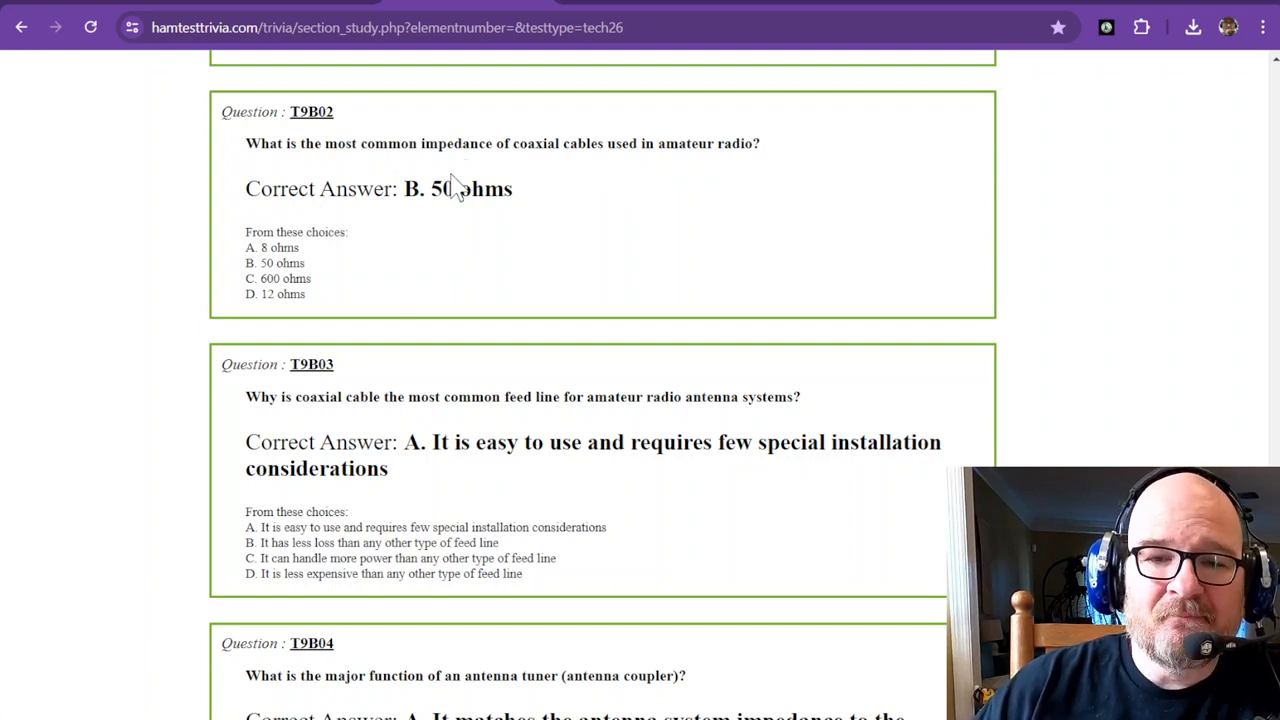
{"action": "scroll", "scroll_direction": "down", "scroll_amount": 3}
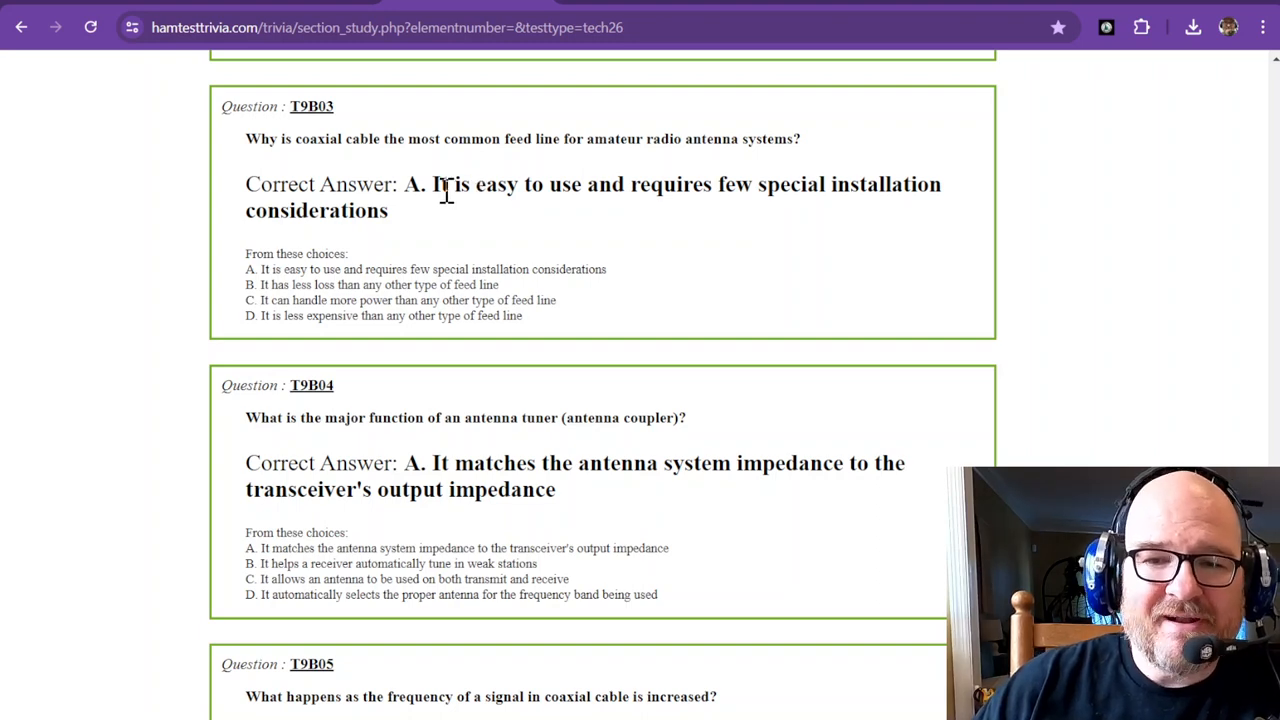
{"action": "scroll", "scroll_direction": "down", "scroll_amount": 3}
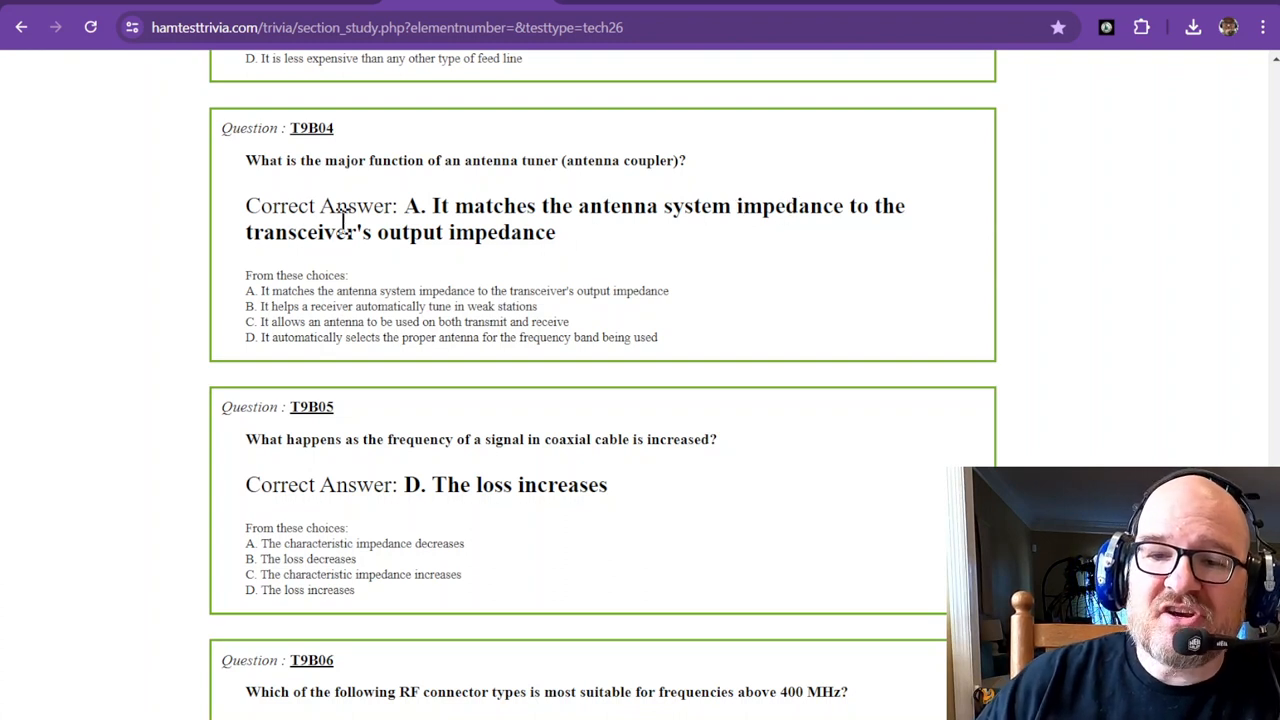
{"action": "mouse_move", "coordinate": [484, 232]}
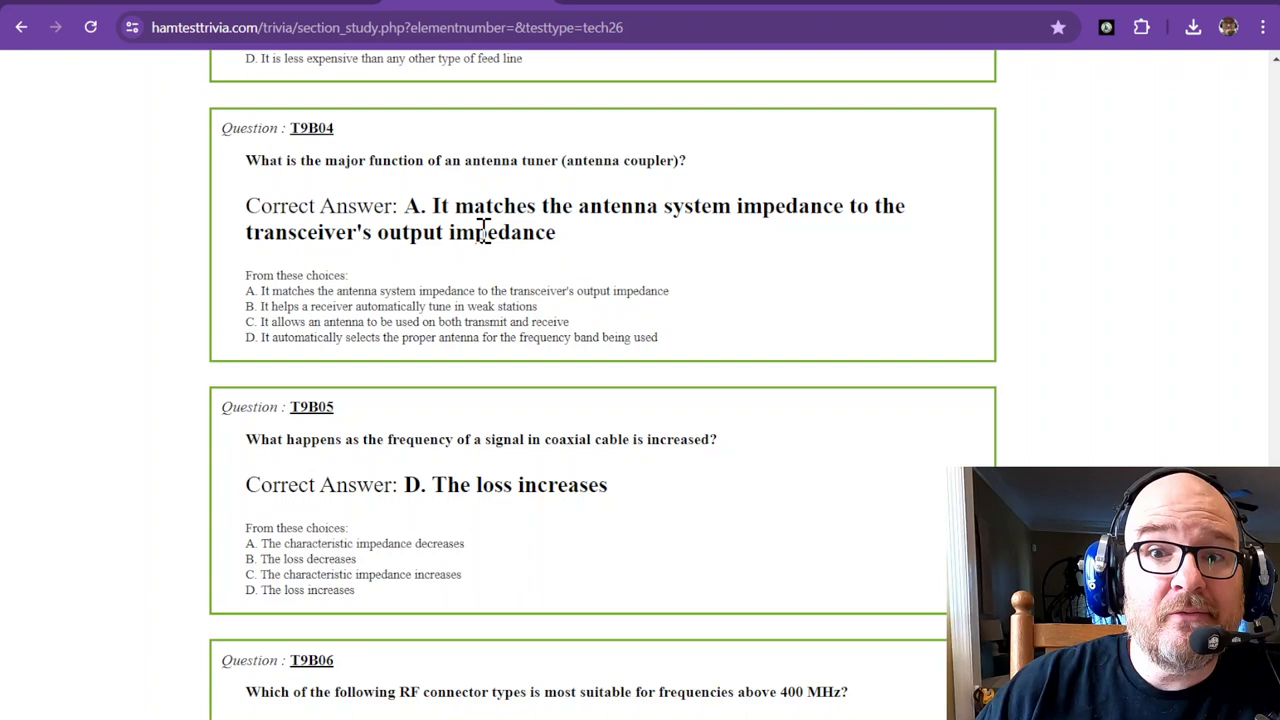
{"action": "scroll", "scroll_direction": "down", "scroll_amount": 3}
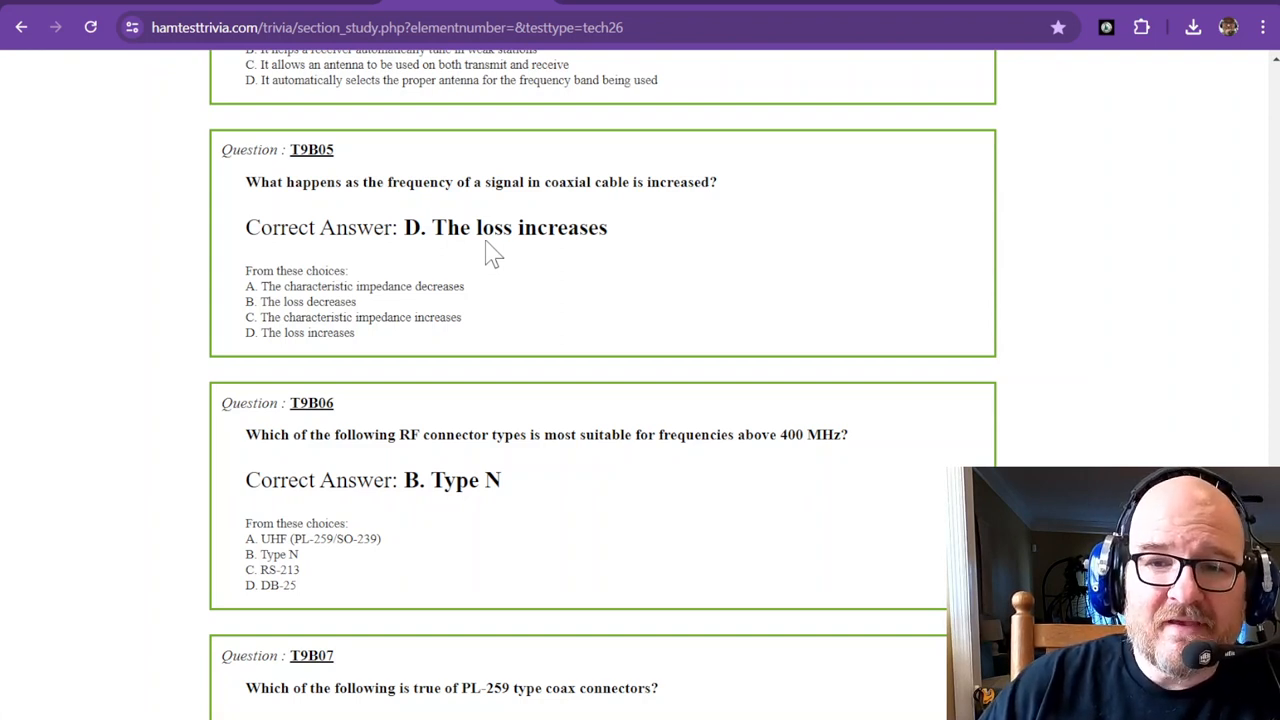
{"action": "mouse_move", "coordinate": [480, 240]}
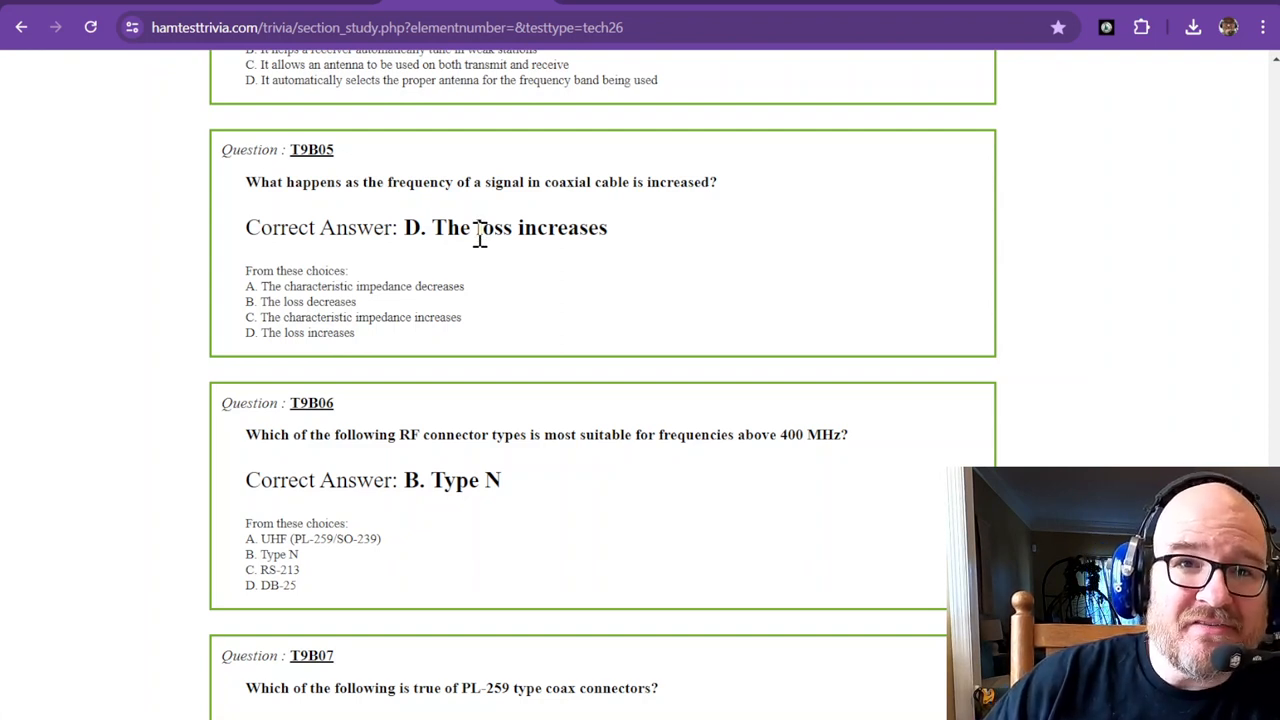
{"action": "scroll", "scroll_direction": "down", "scroll_amount": 3}
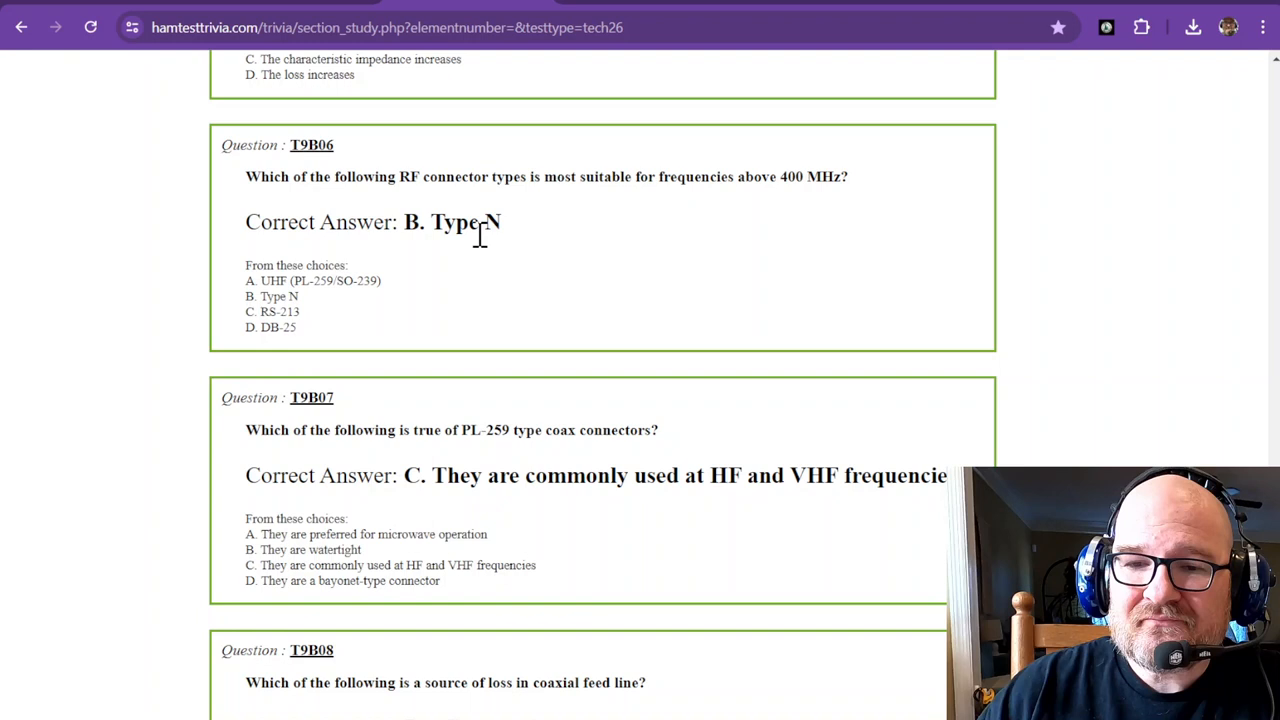
{"action": "mouse_move", "coordinate": [388, 210]}
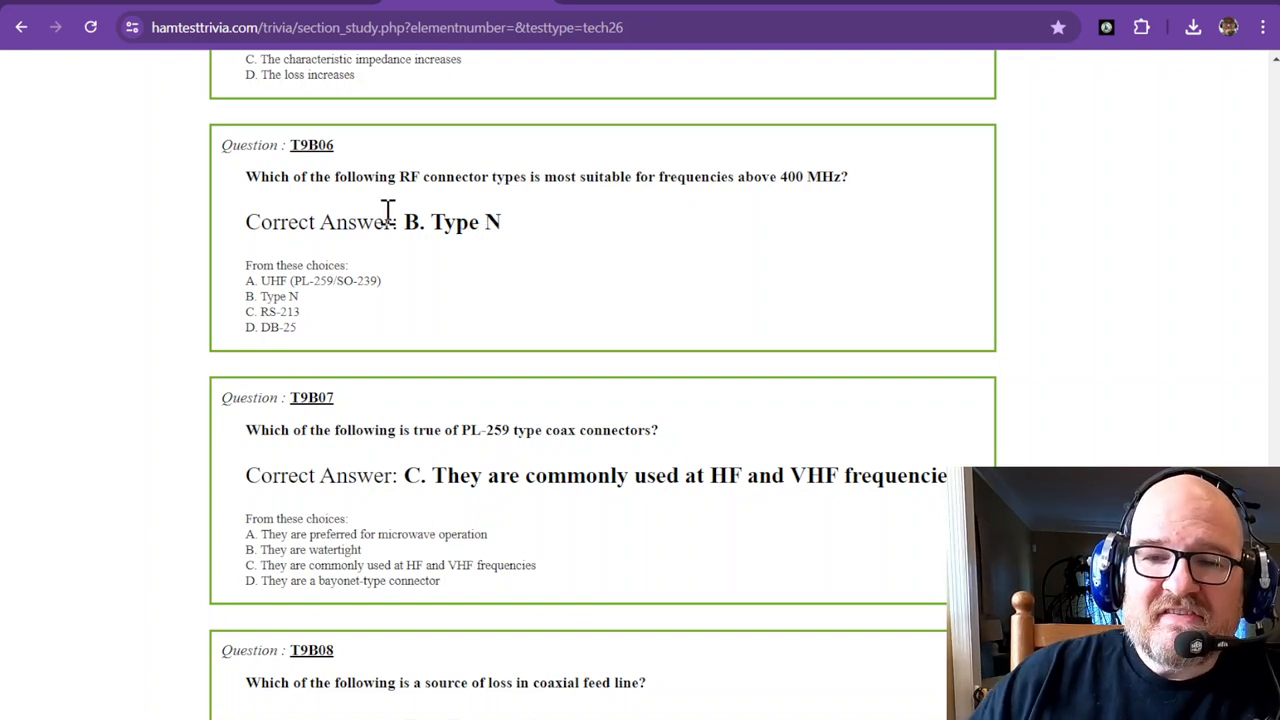
{"action": "mouse_move", "coordinate": [518, 180]}
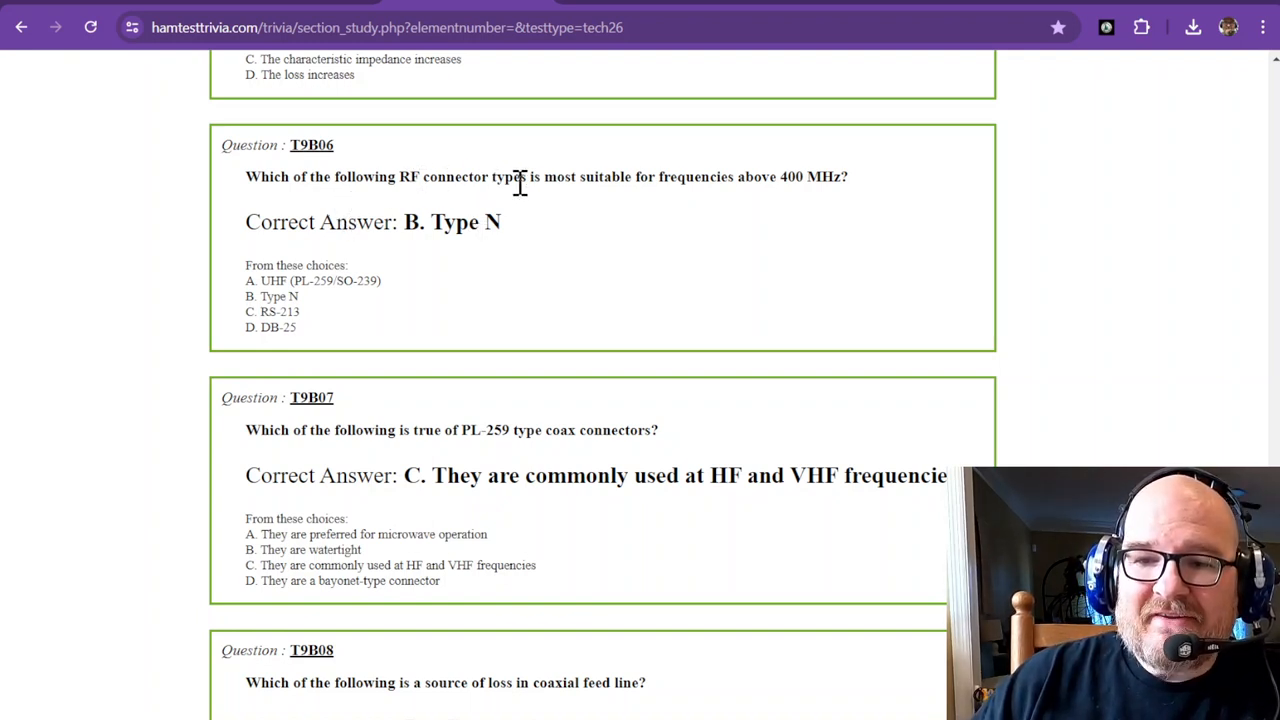
{"action": "mouse_move", "coordinate": [604, 180]}
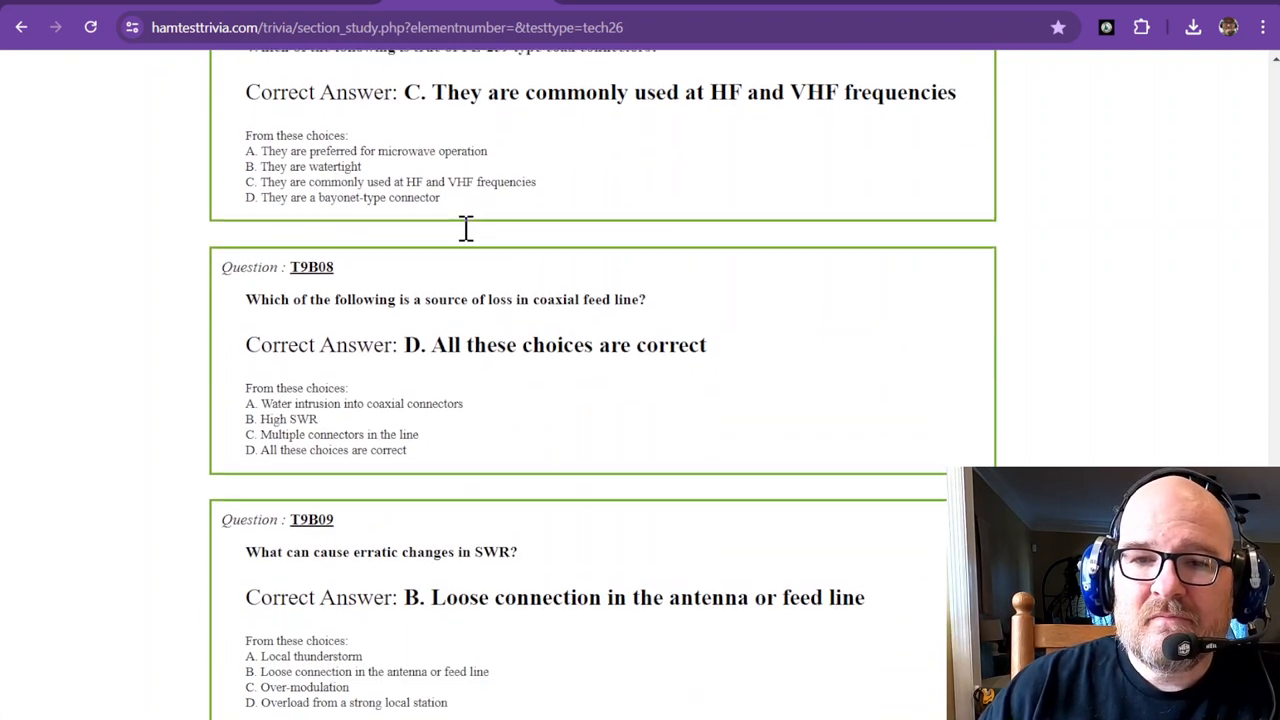
{"action": "scroll", "scroll_direction": "up", "scroll_amount": 3}
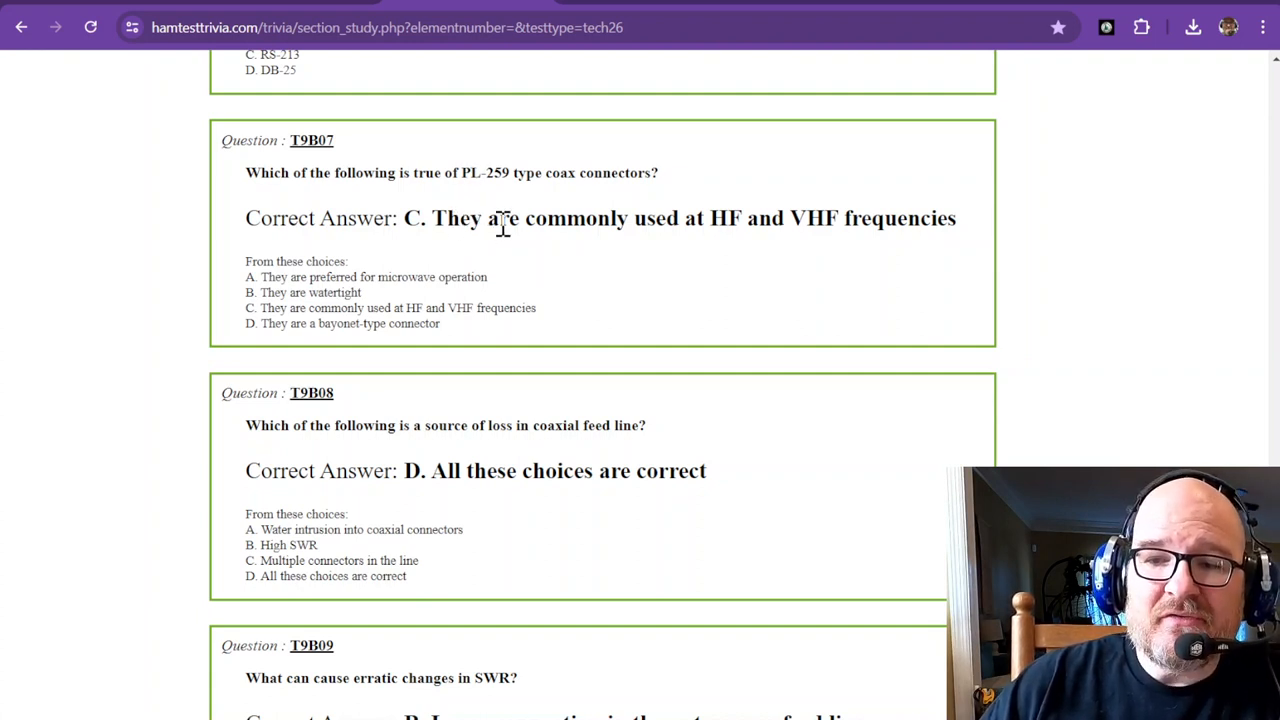
{"action": "mouse_move", "coordinate": [556, 218]}
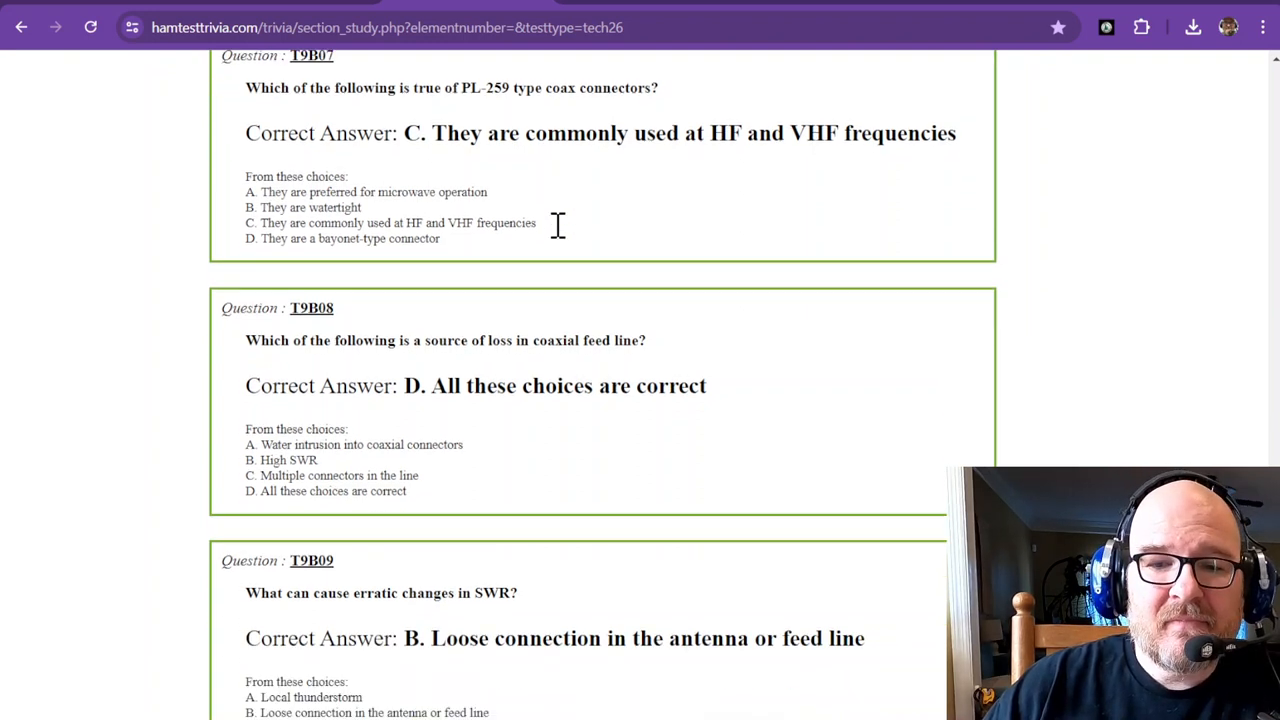
{"action": "scroll", "scroll_direction": "down", "scroll_amount": 3}
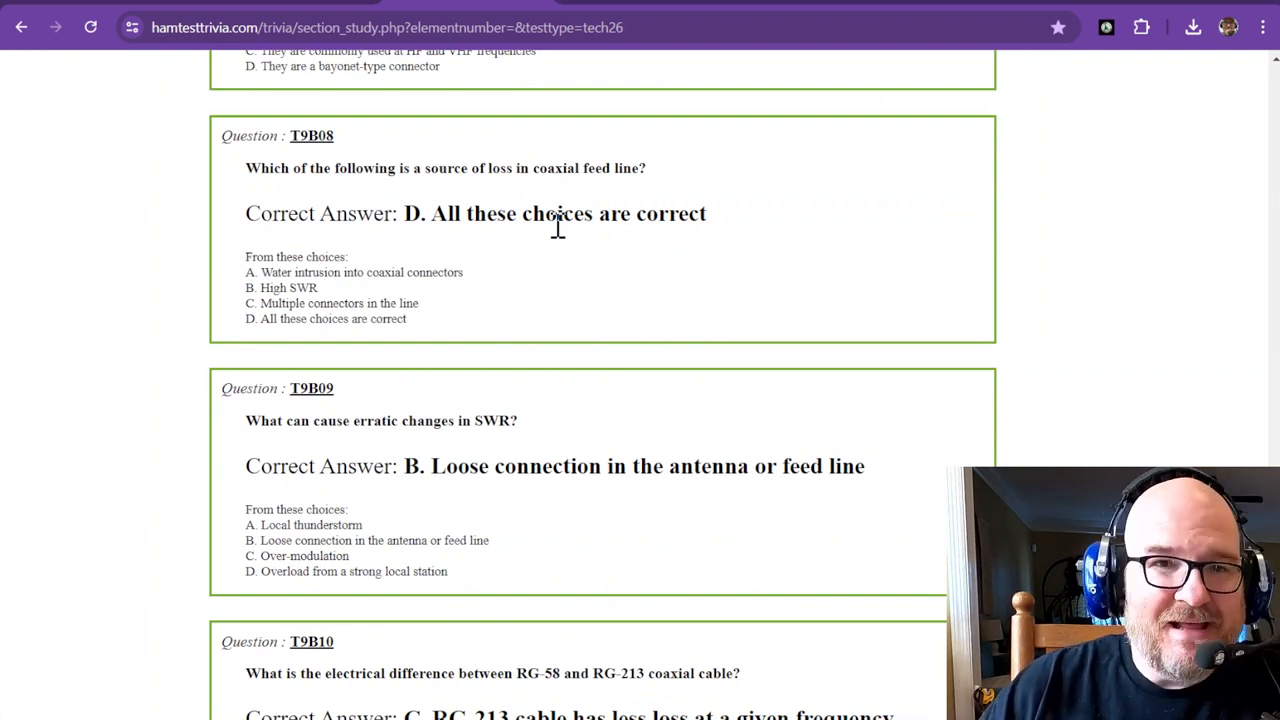
{"action": "mouse_move", "coordinate": [504, 270]}
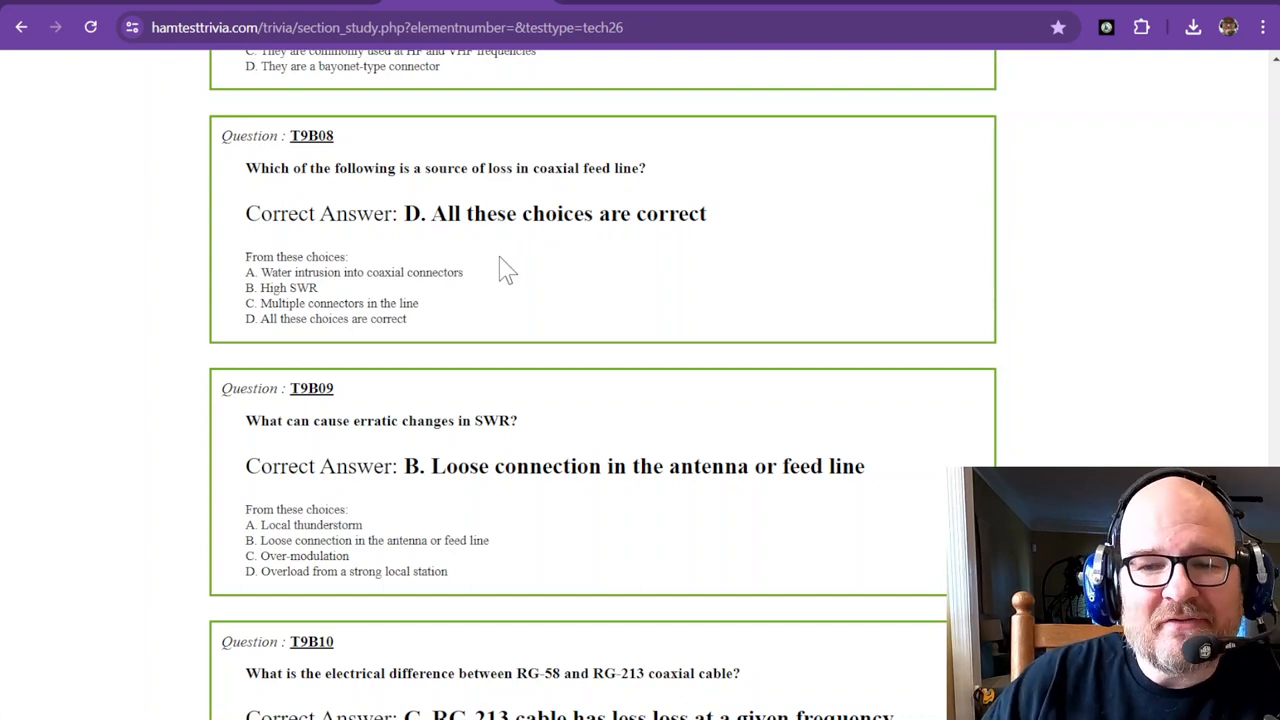
{"action": "mouse_move", "coordinate": [456, 224]}
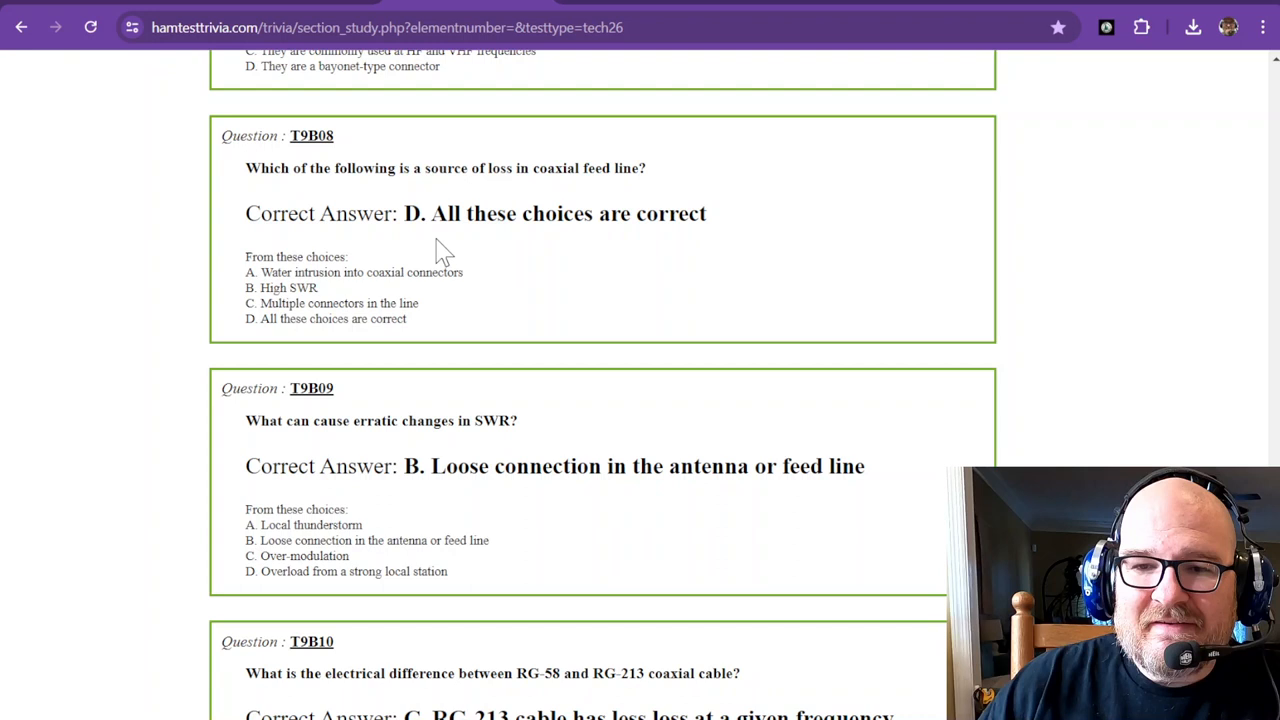
{"action": "mouse_move", "coordinate": [258, 278]}
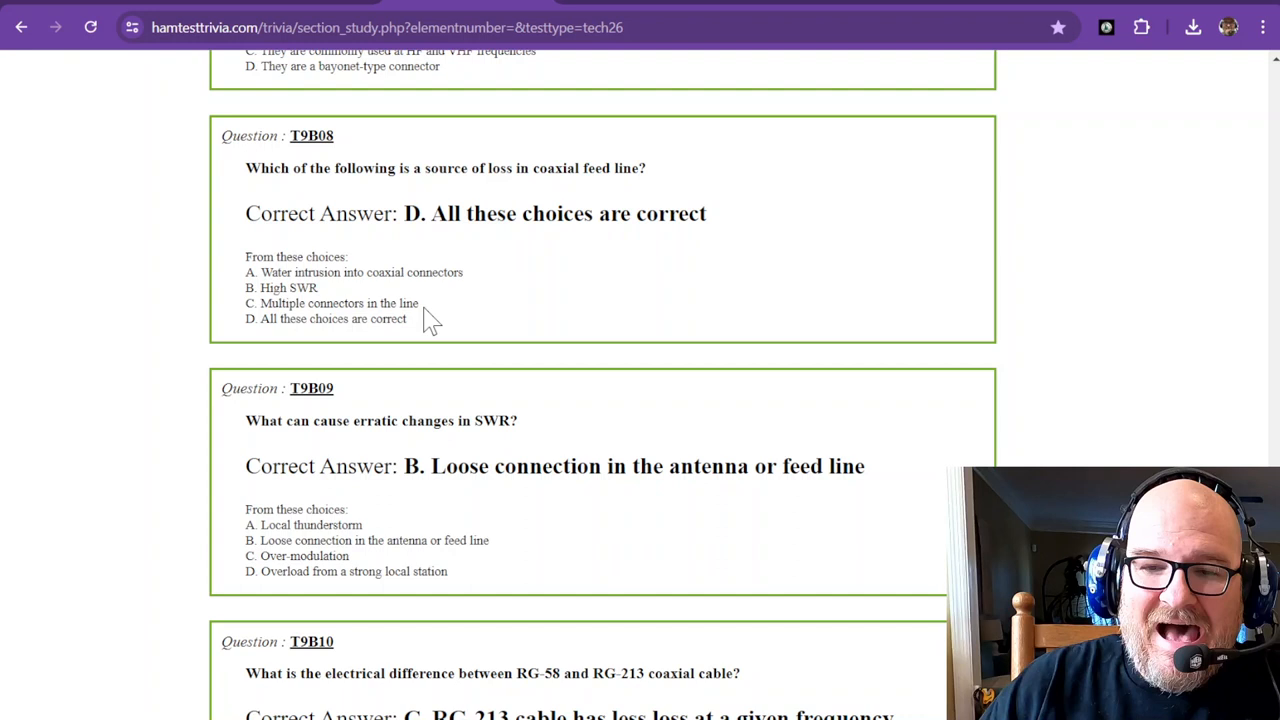
{"action": "mouse_move", "coordinate": [500, 318]}
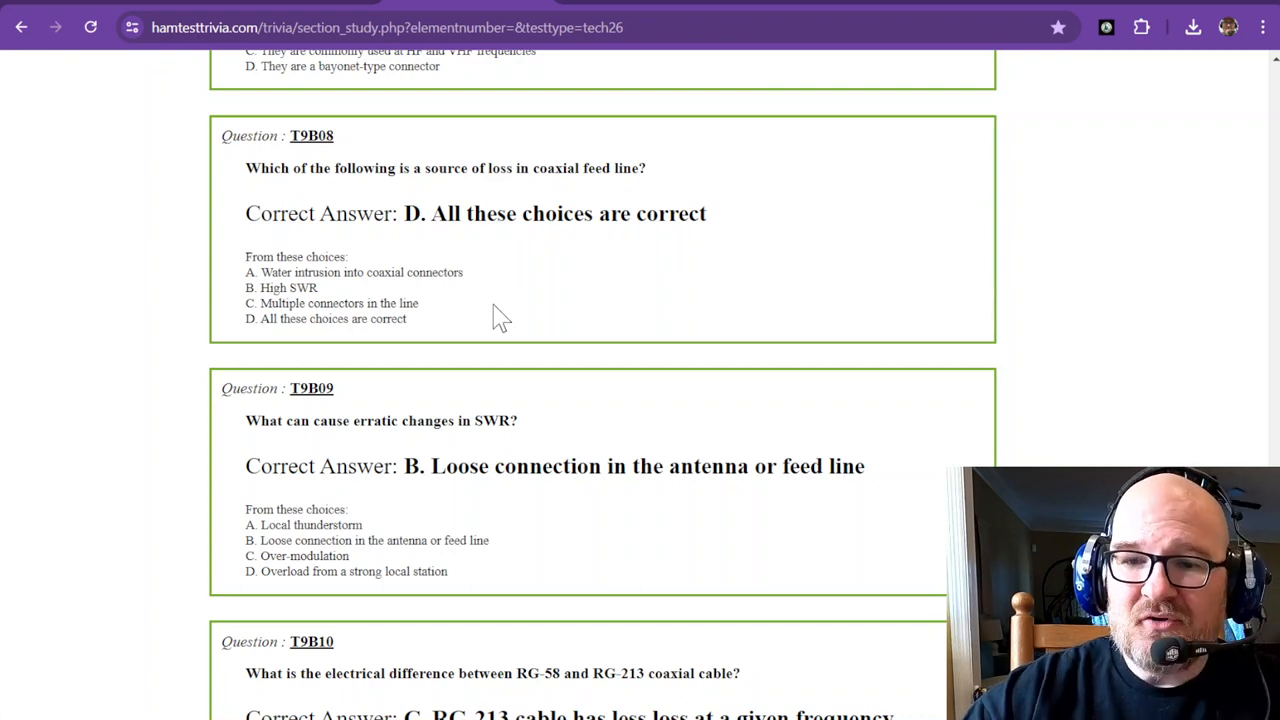
{"action": "scroll", "scroll_direction": "down", "scroll_amount": 3}
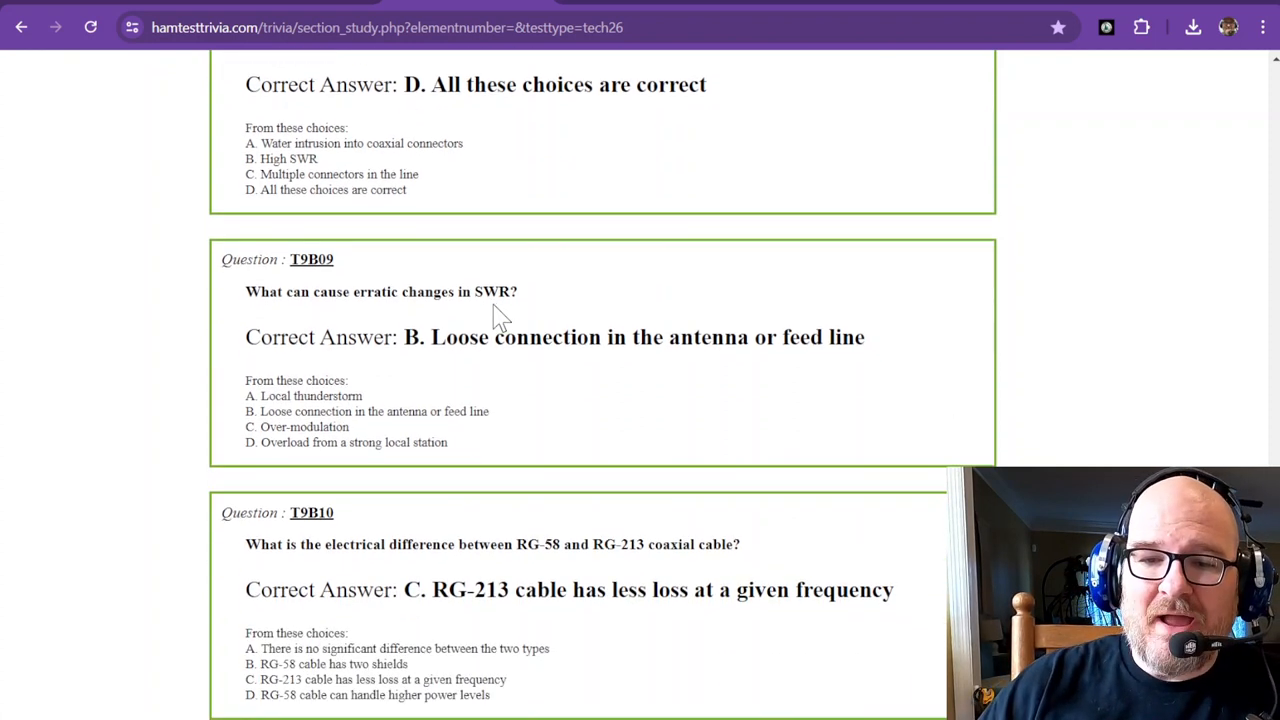
{"action": "scroll", "scroll_direction": "down", "scroll_amount": 3}
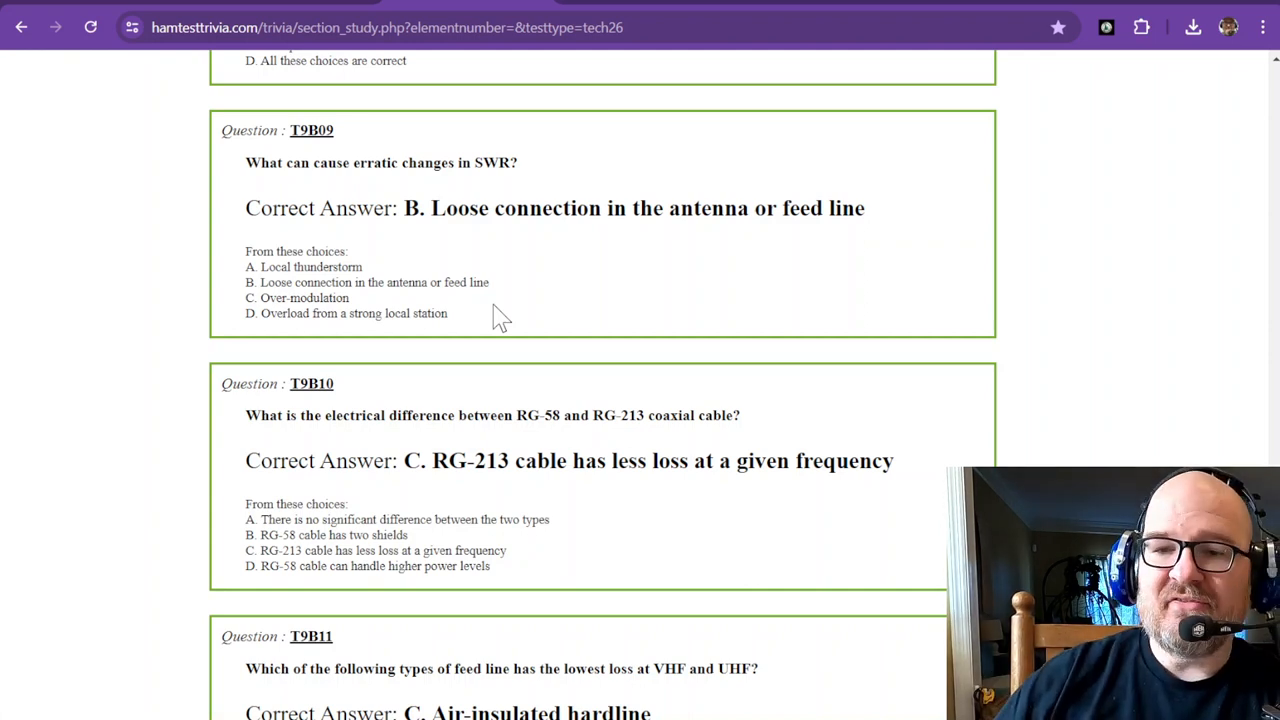
{"action": "scroll", "scroll_direction": "down", "scroll_amount": 3}
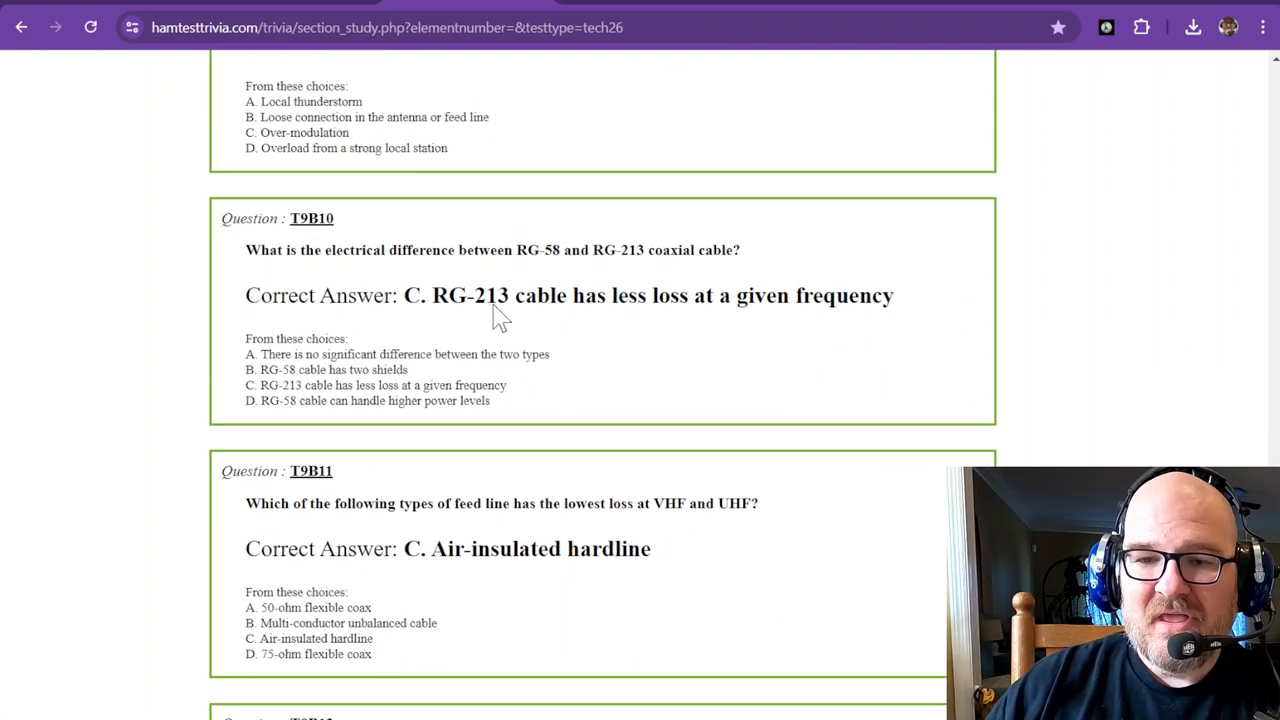
{"action": "scroll", "scroll_direction": "down", "scroll_amount": 3}
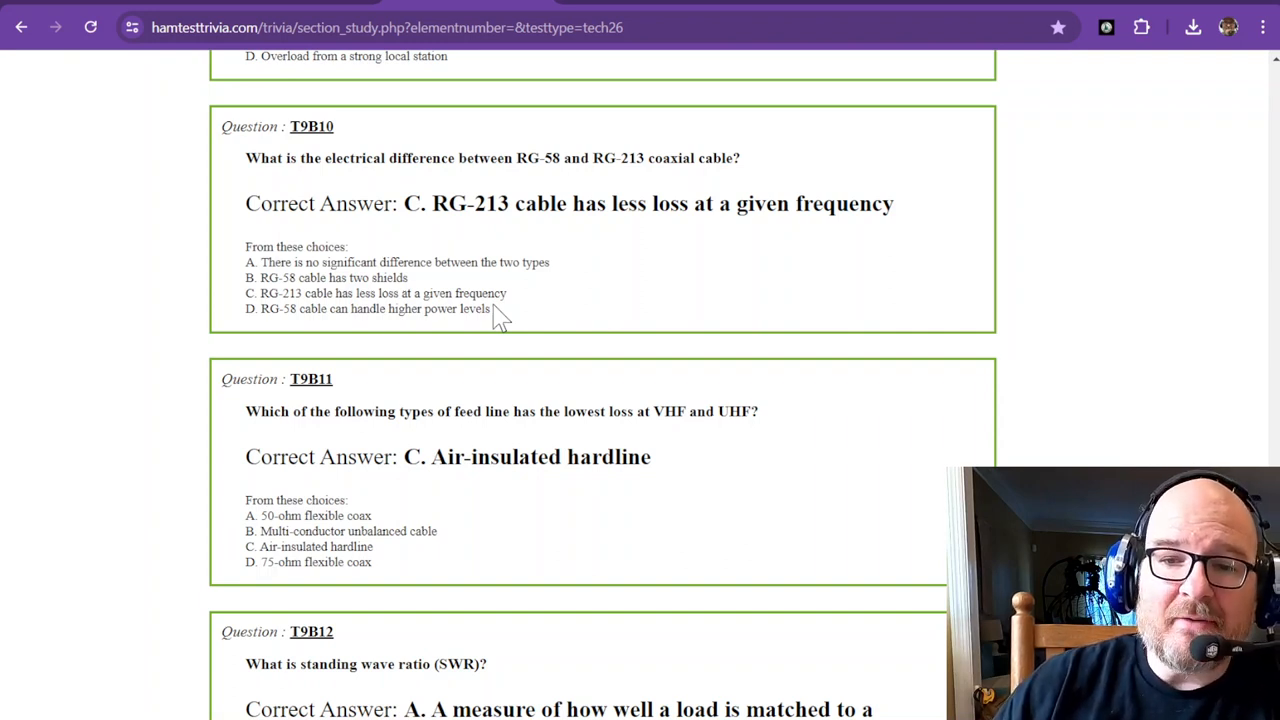
{"action": "mouse_move", "coordinate": [532, 204]}
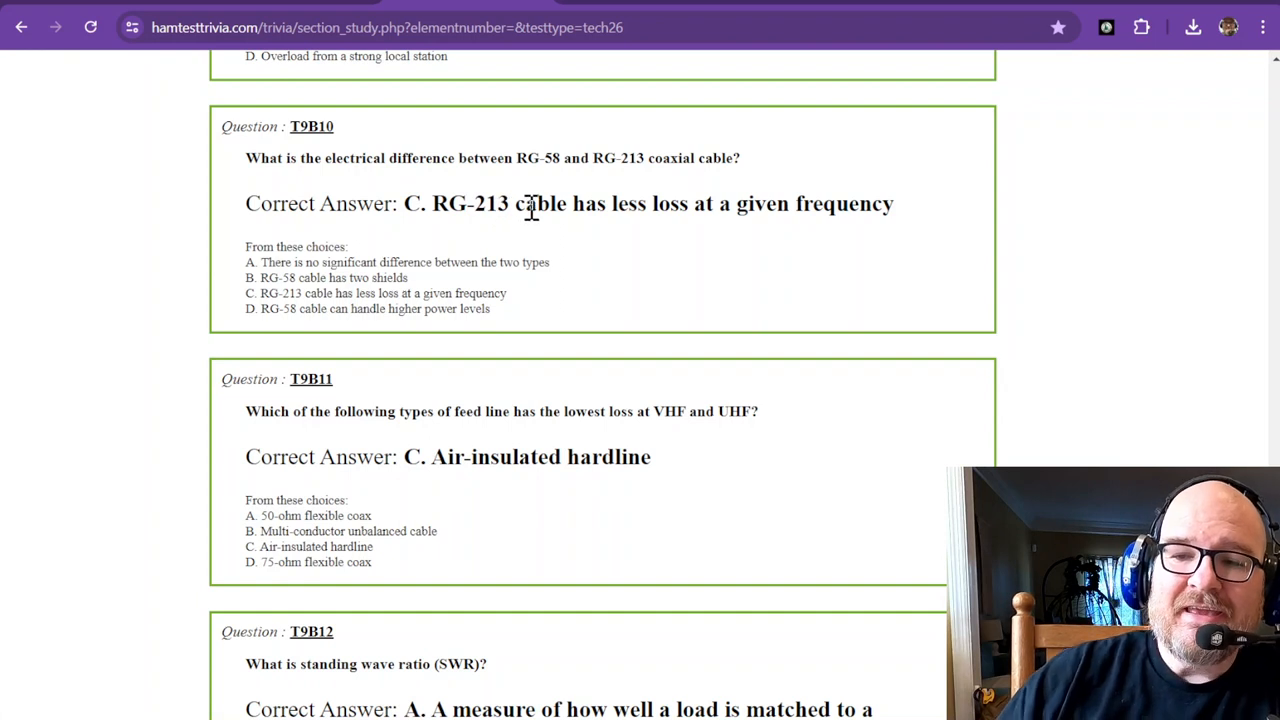
{"action": "mouse_move", "coordinate": [656, 204]}
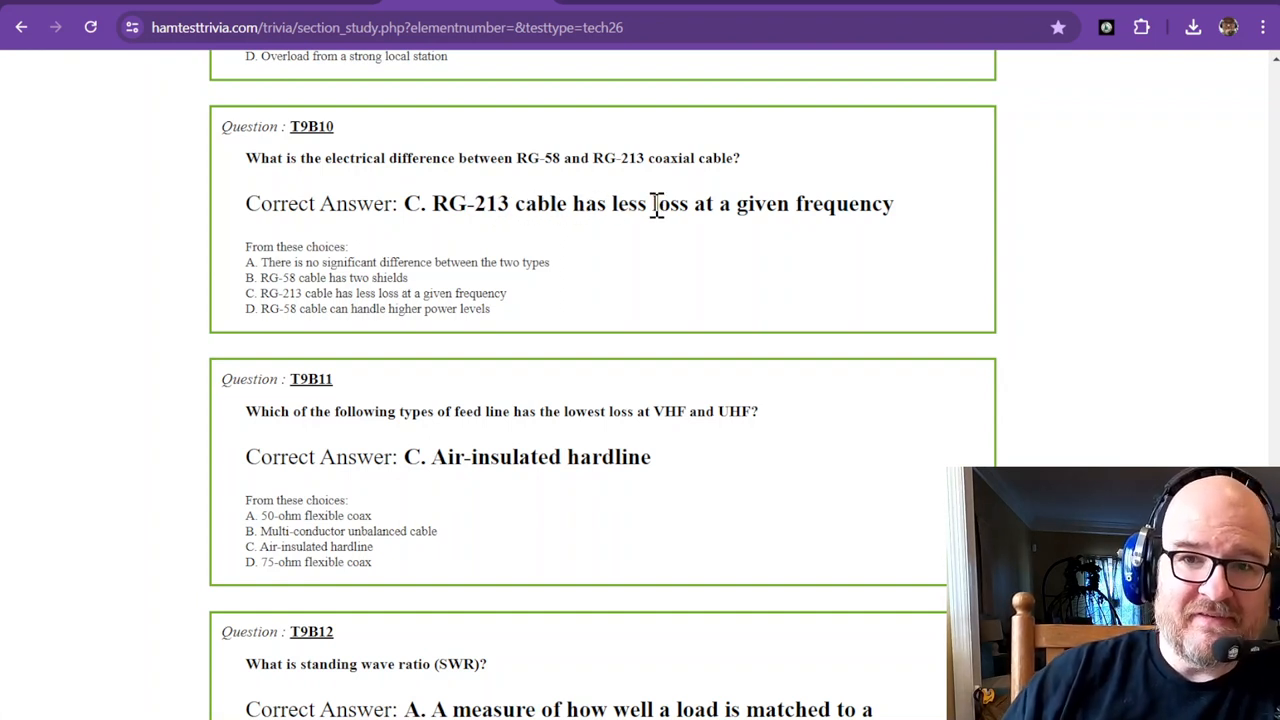
{"action": "scroll", "scroll_direction": "down", "scroll_amount": 3}
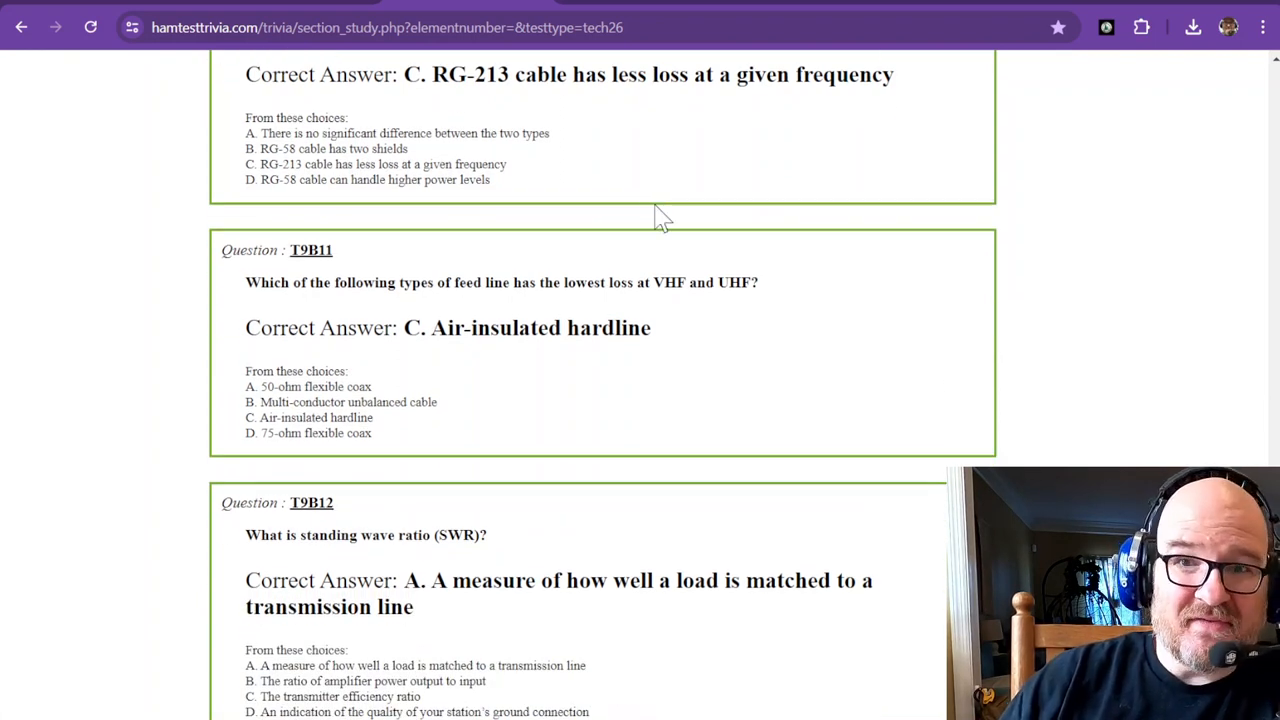
{"action": "scroll", "scroll_direction": "down", "scroll_amount": 3}
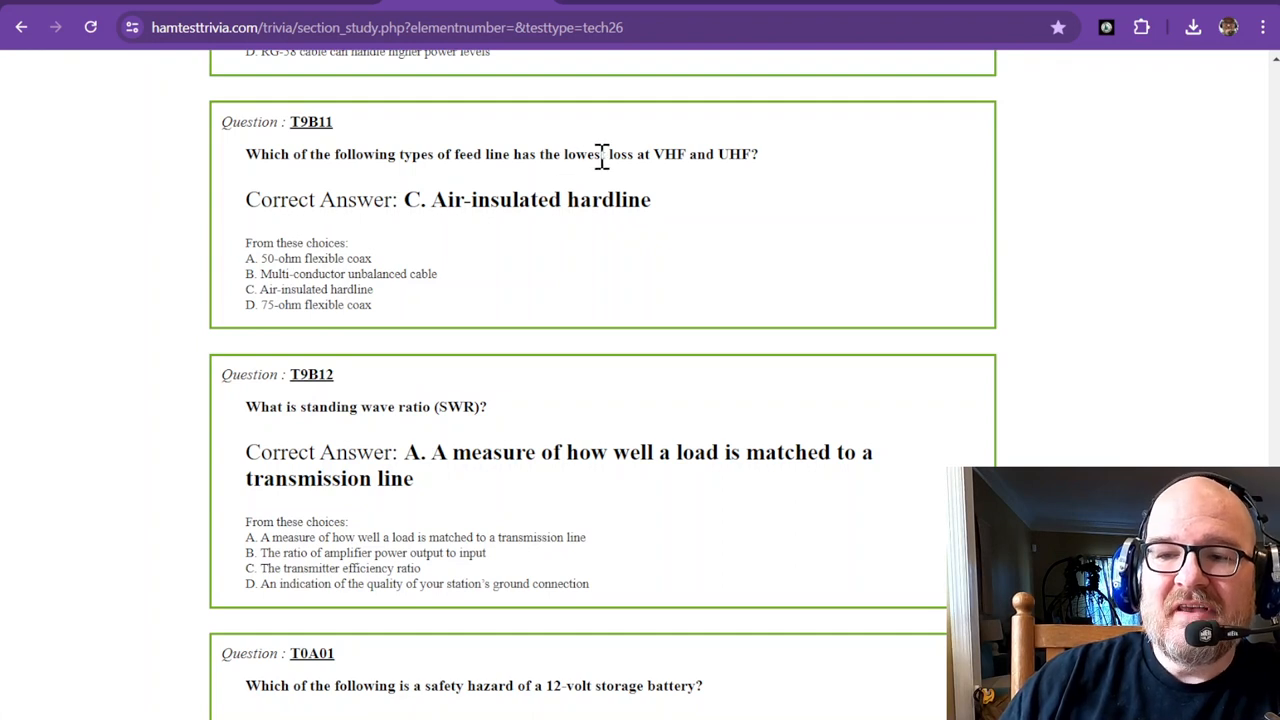
{"action": "mouse_move", "coordinate": [676, 154]}
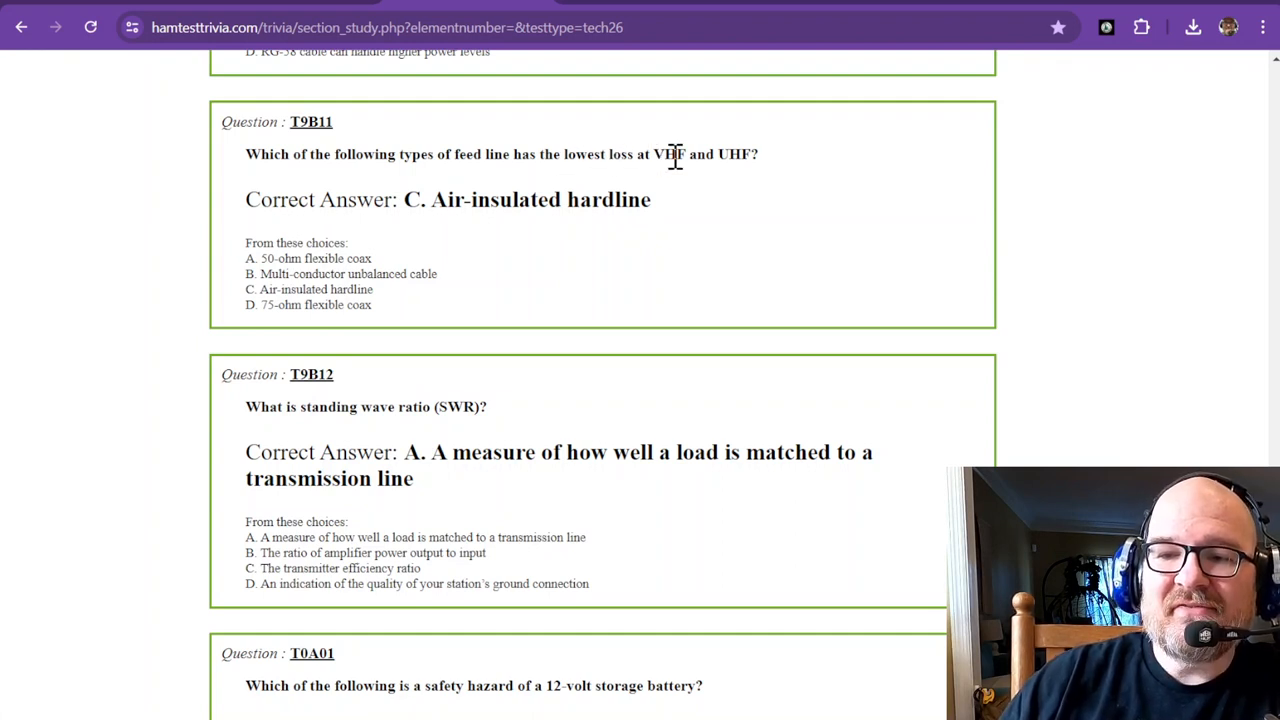
{"action": "mouse_move", "coordinate": [756, 156]}
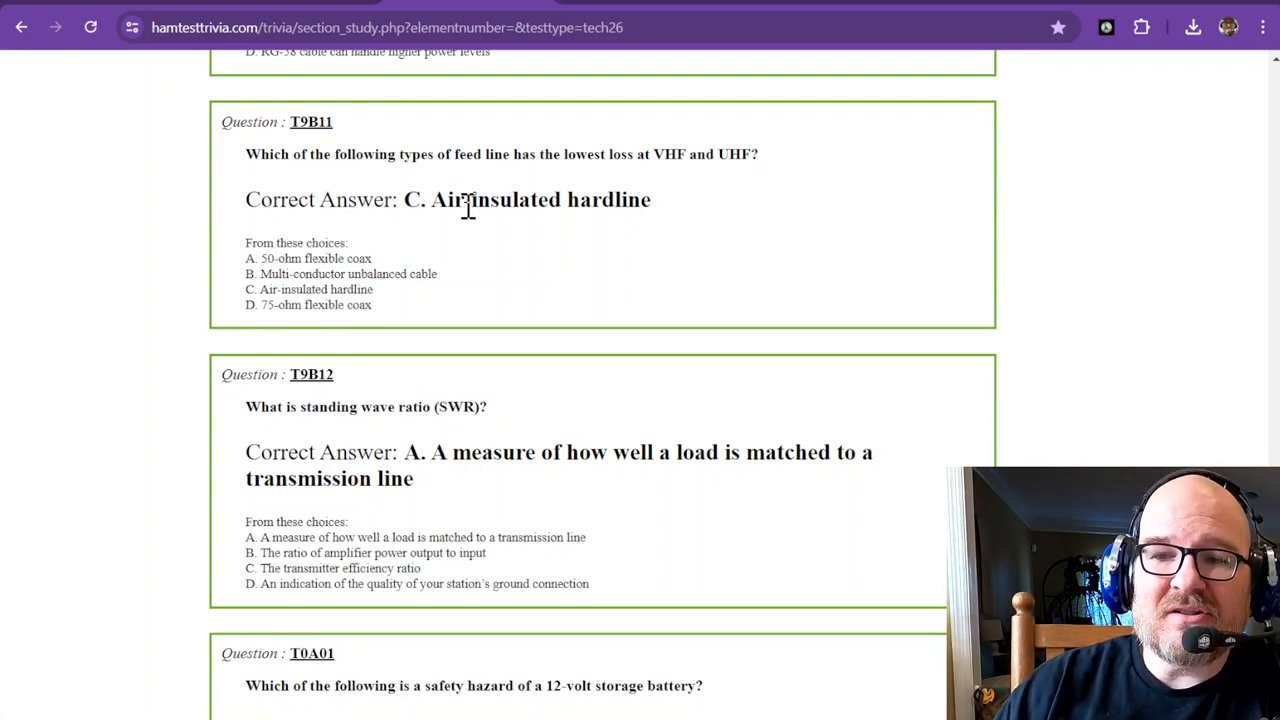
{"action": "mouse_move", "coordinate": [536, 244]}
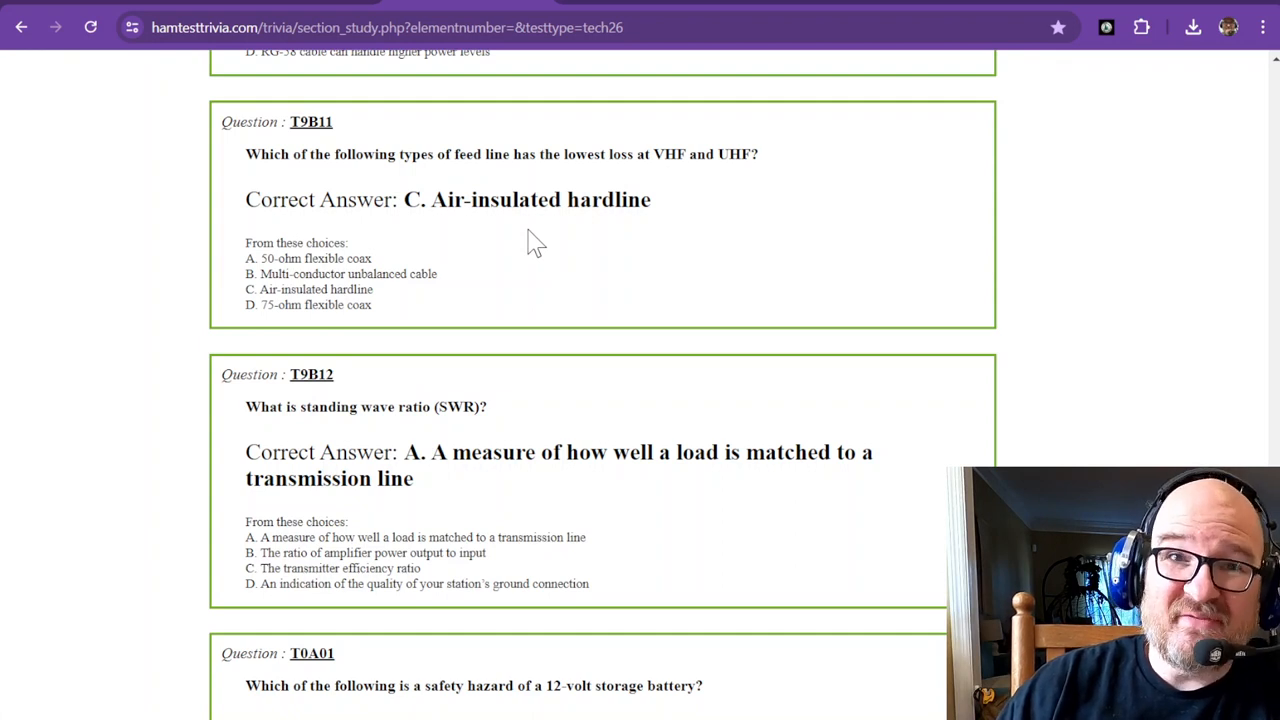
{"action": "scroll", "scroll_direction": "down", "scroll_amount": 3}
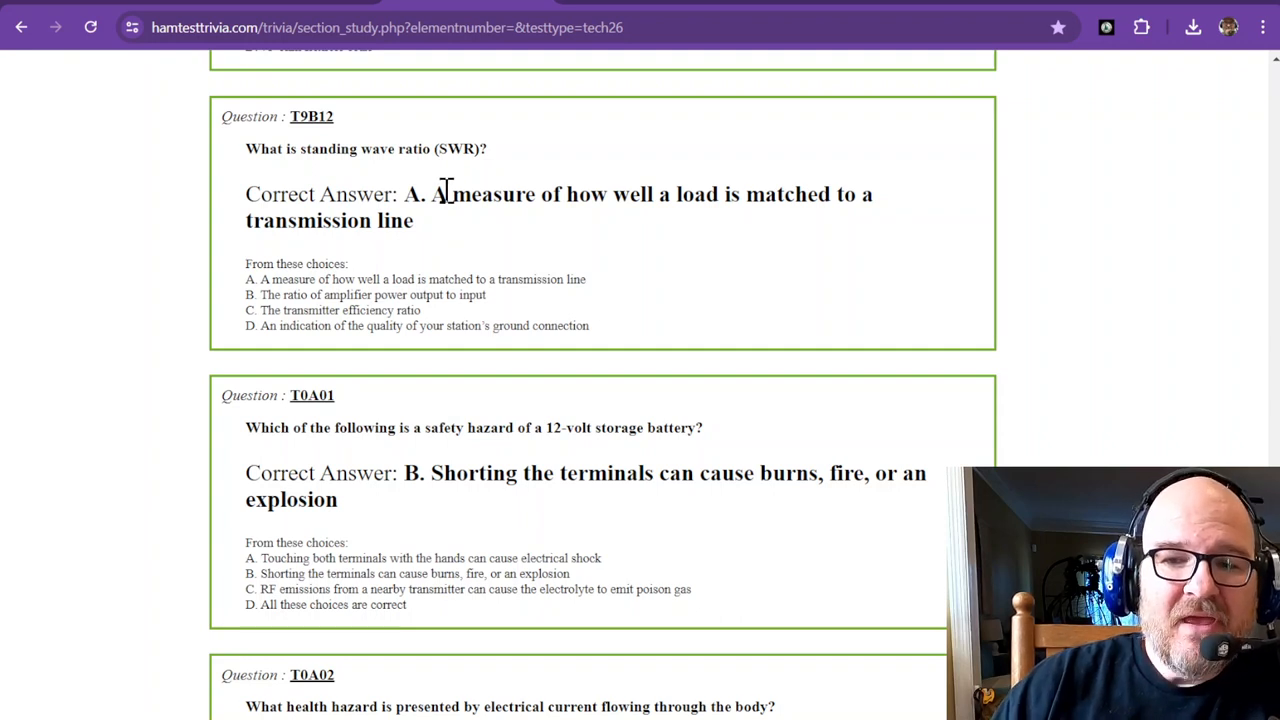
{"action": "mouse_move", "coordinate": [670, 202]}
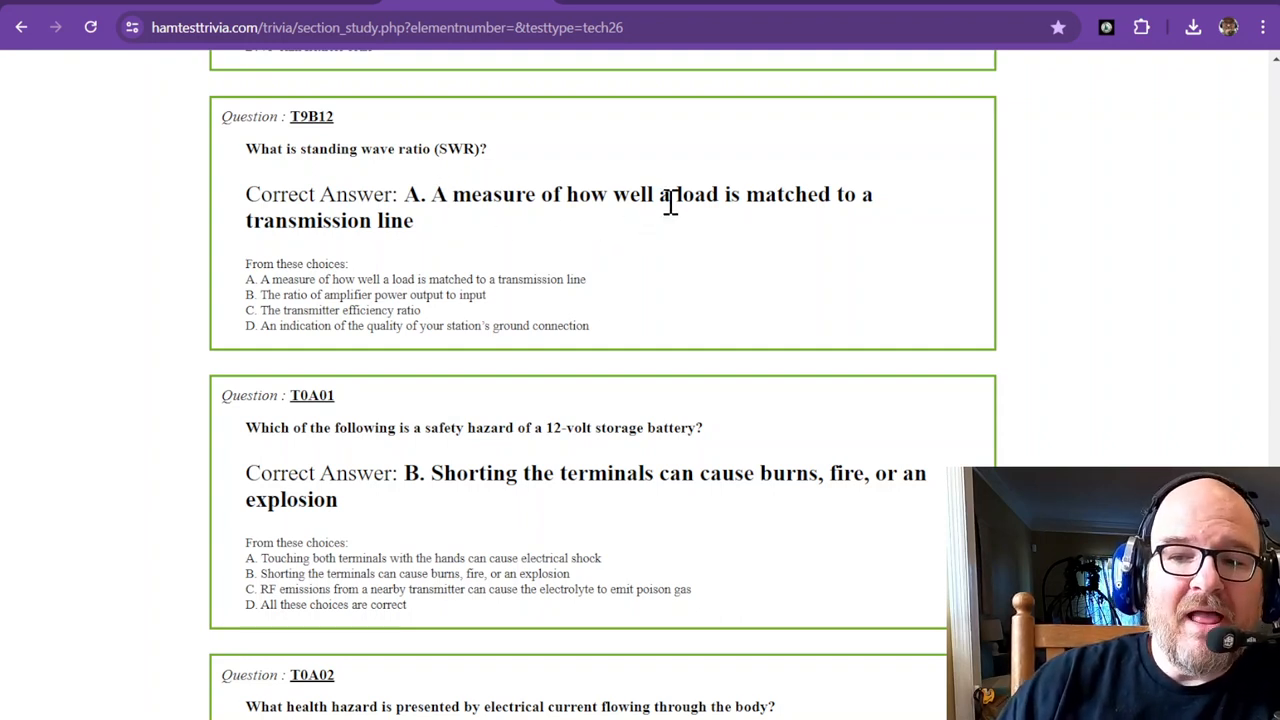